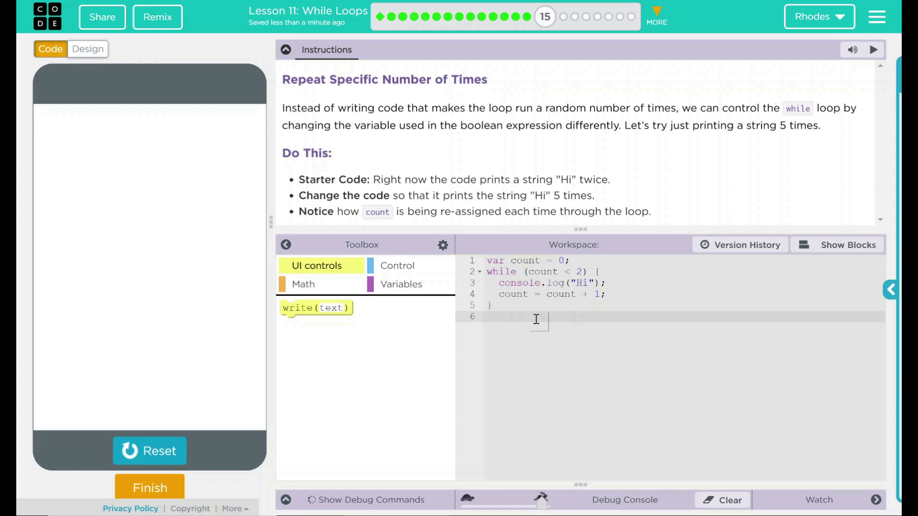
- Run the starter count < 2 loop so the debug console prints Hi twice, then reset
left_click(488, 317)
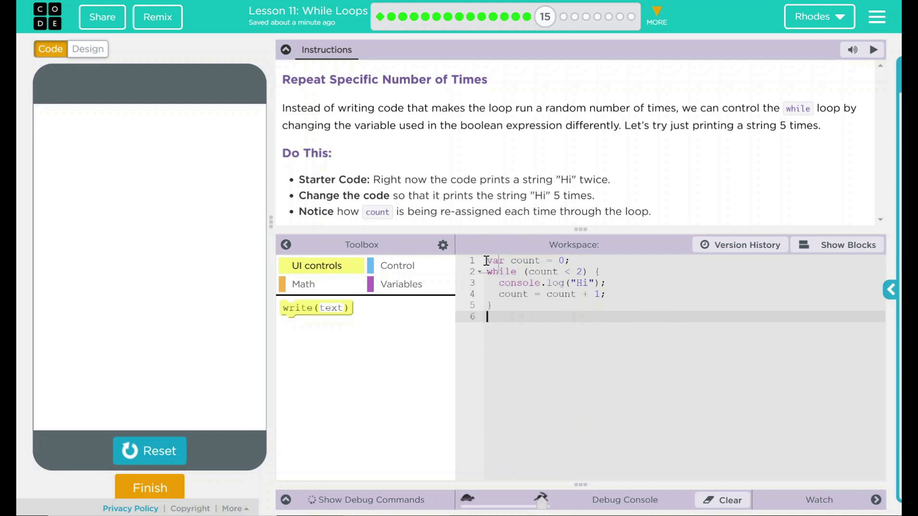
left_click(525, 260)
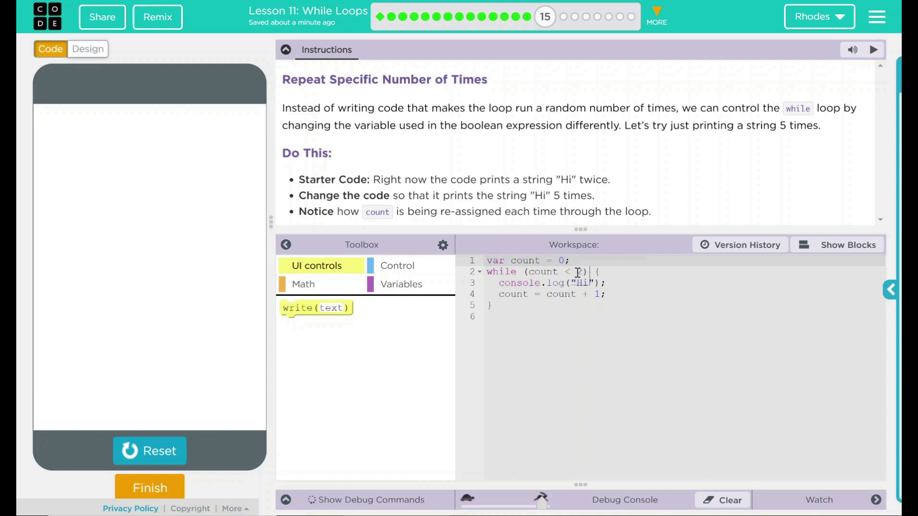
type("2")
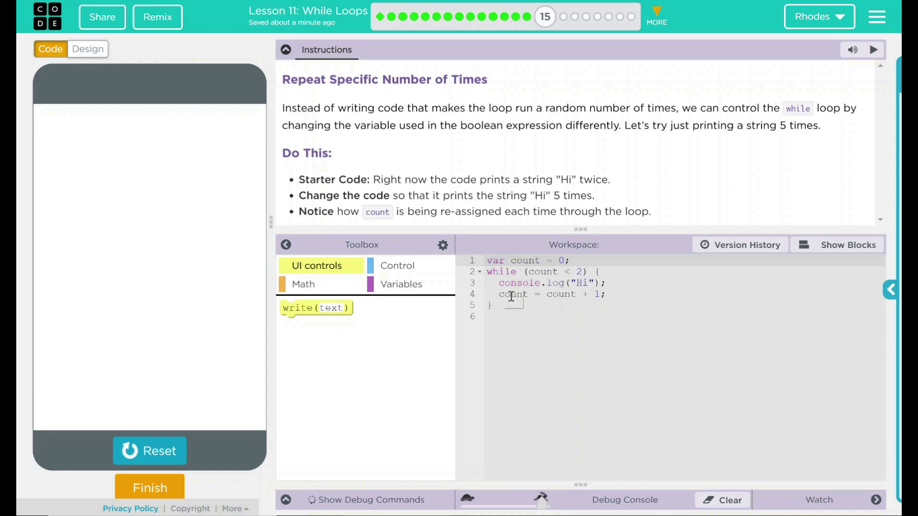
left_click(605, 293)
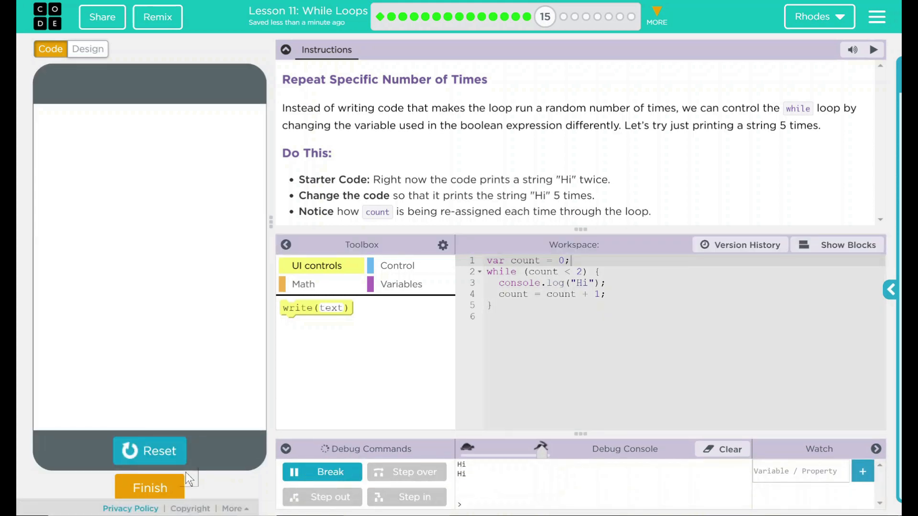
left_click(150, 451)
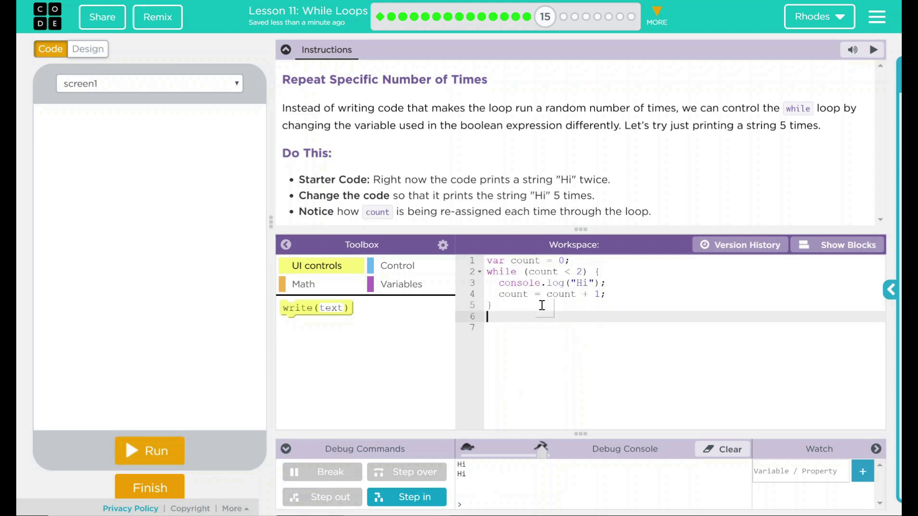
- Add console.log(count); after the loop and run it, showing Hi twice then 2
type("console.log(coun")
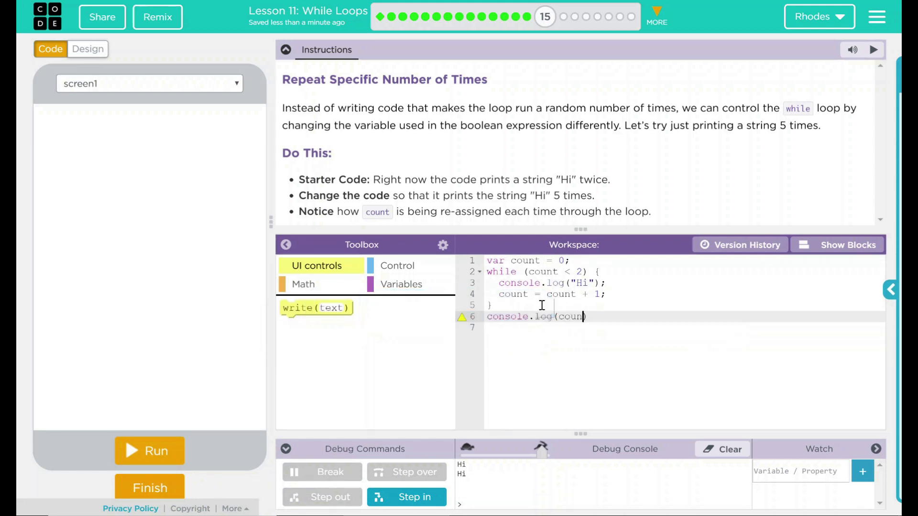
type("t);")
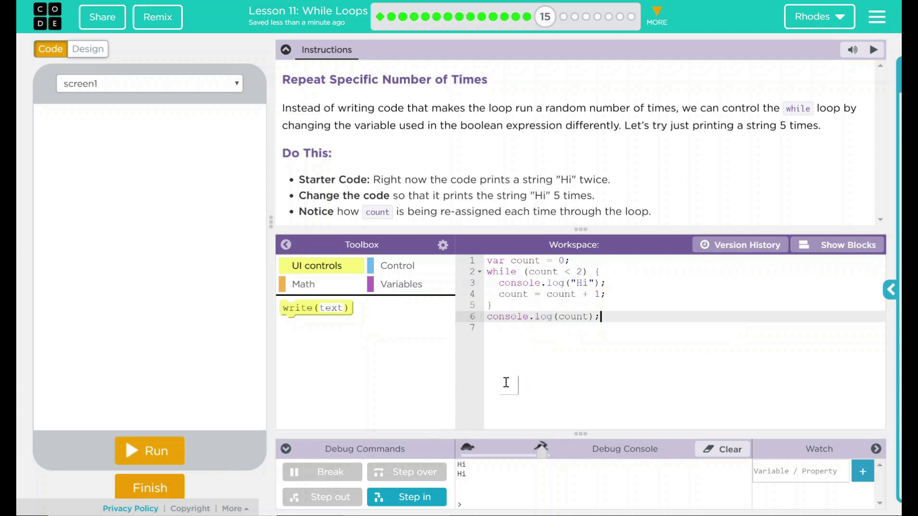
mouse_move(228, 427)
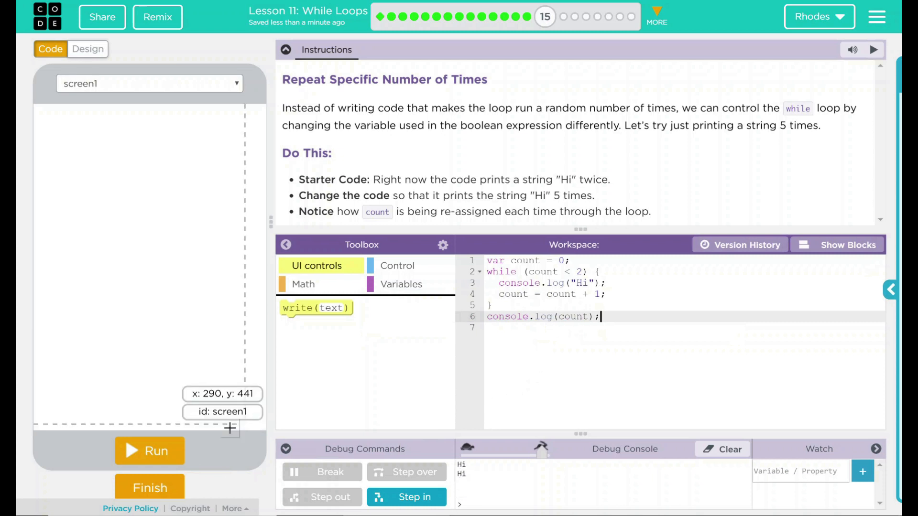
left_click(149, 450)
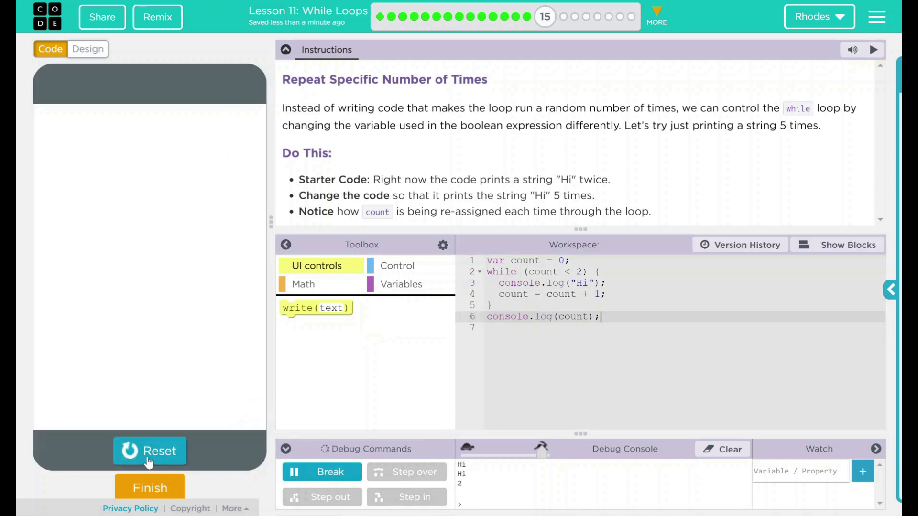
left_click(149, 451)
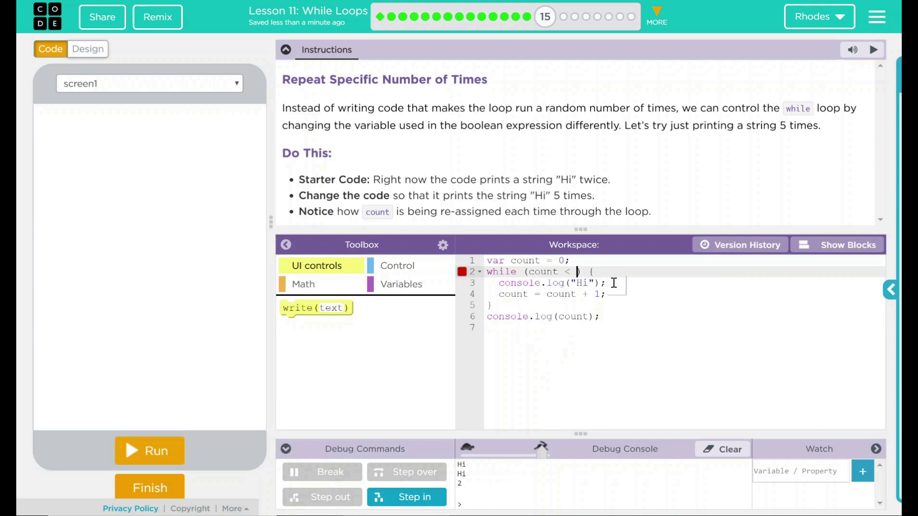
- Set the loop condition to count < 5 and run it, printing Hi five times then 5
type("5")
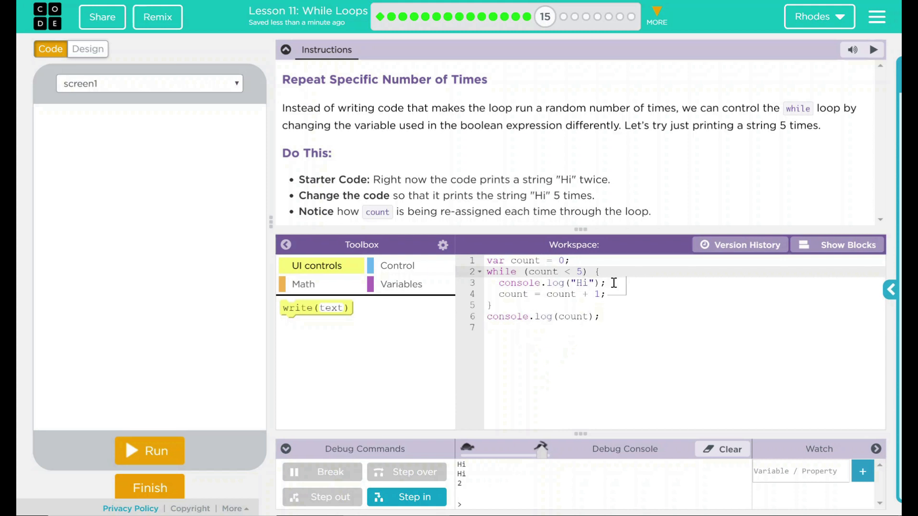
left_click(149, 450)
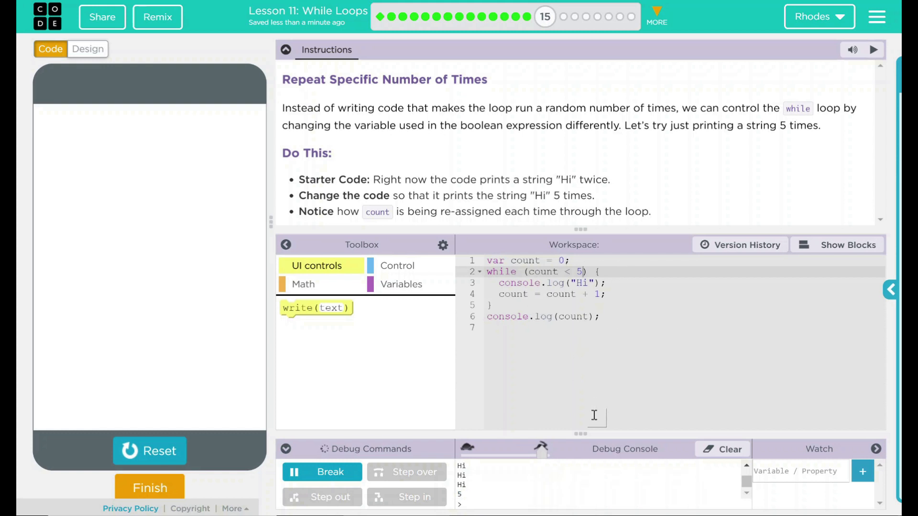
- Finish the lesson and confirm via the 'Are you finished?' dialog
left_click(722, 449)
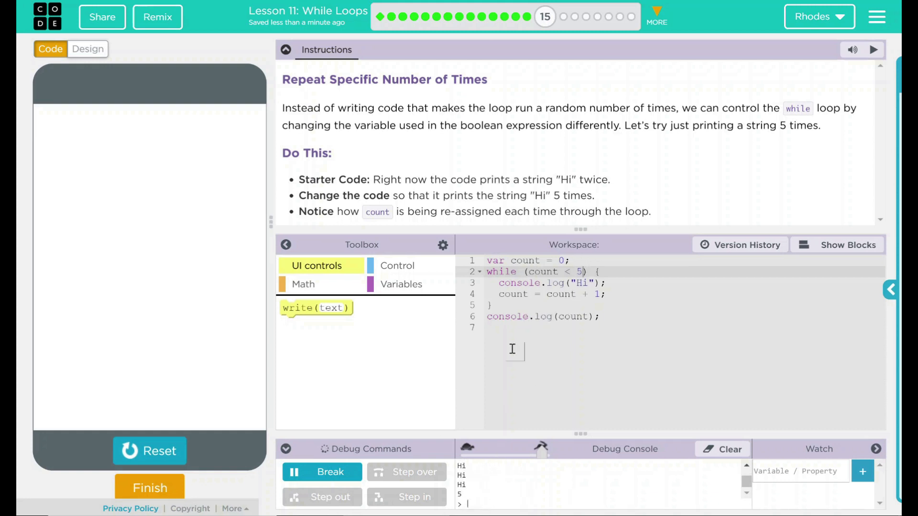
mouse_move(554, 392)
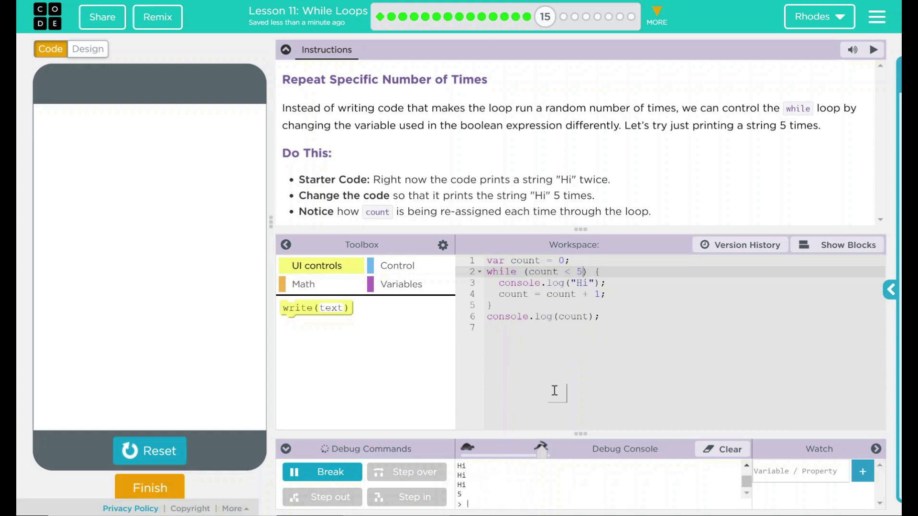
mouse_move(563, 375)
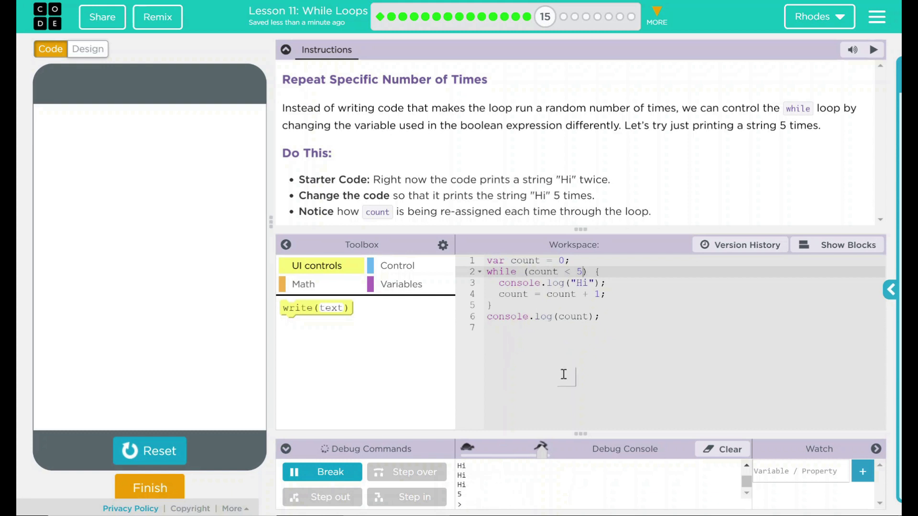
mouse_move(325, 149)
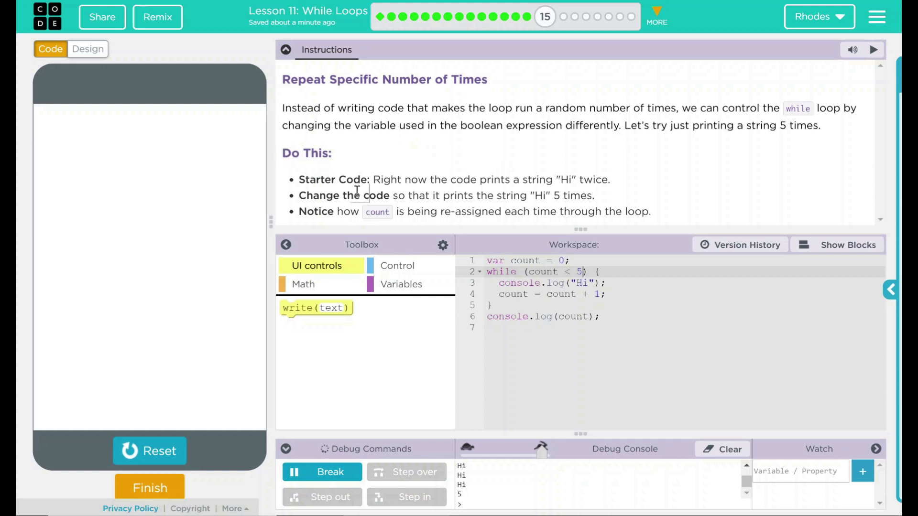
left_click(150, 488)
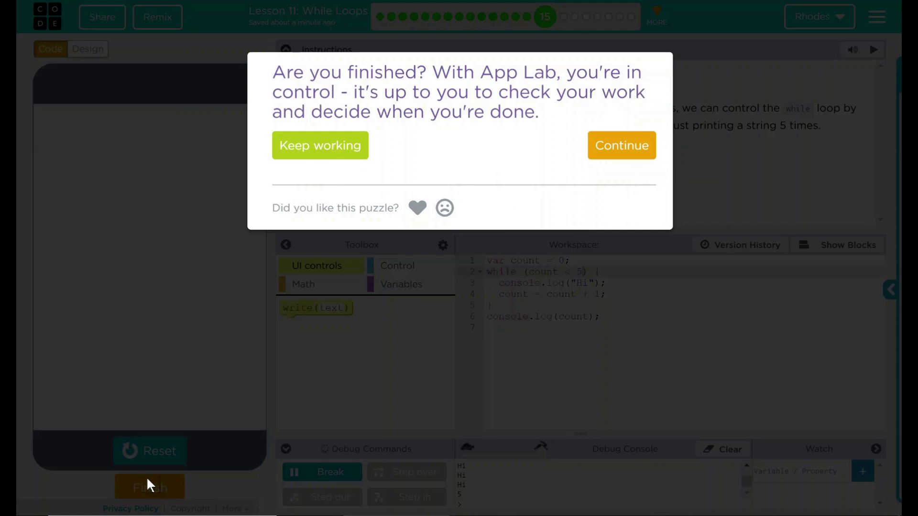
mouse_move(622, 146)
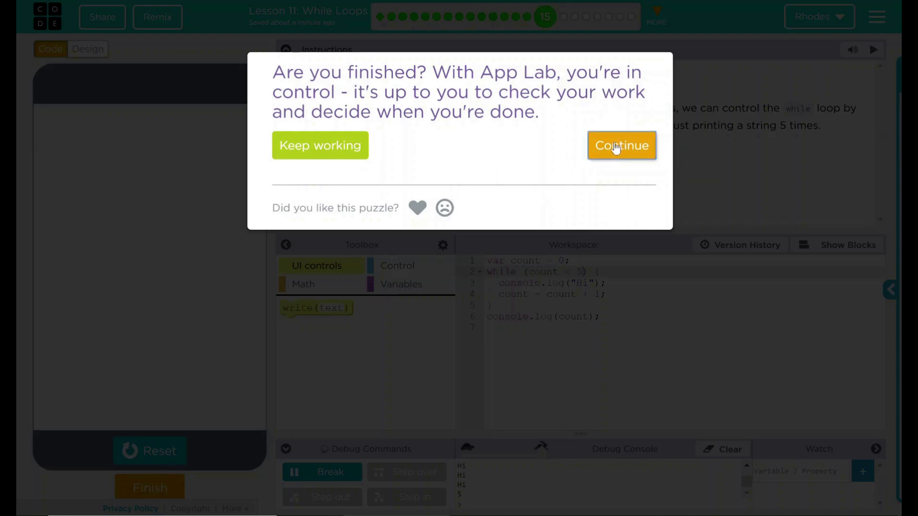